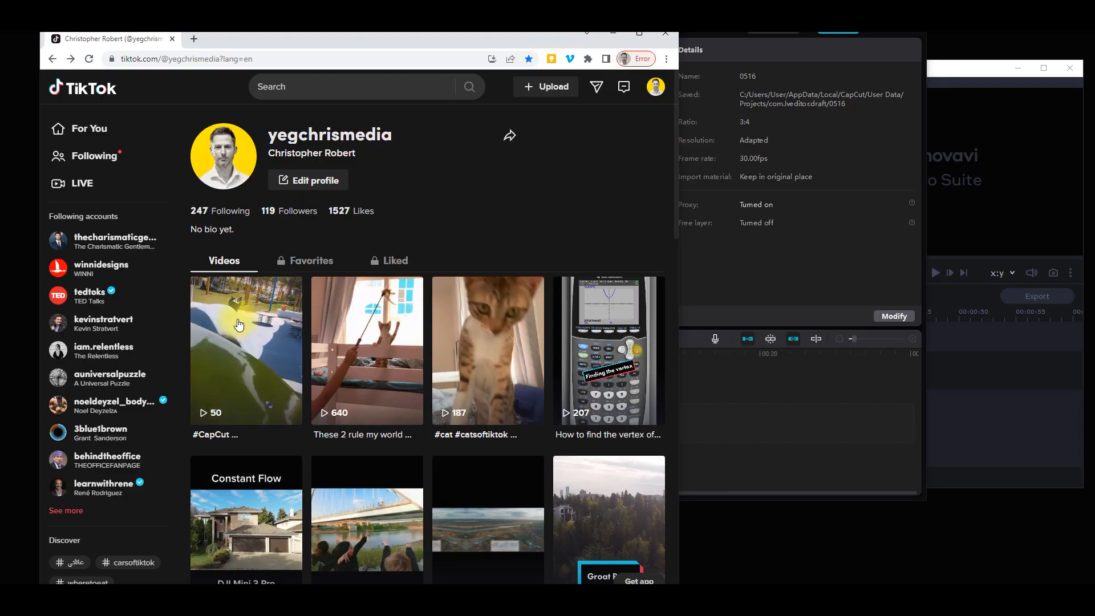
pyautogui.moveTo(239, 325)
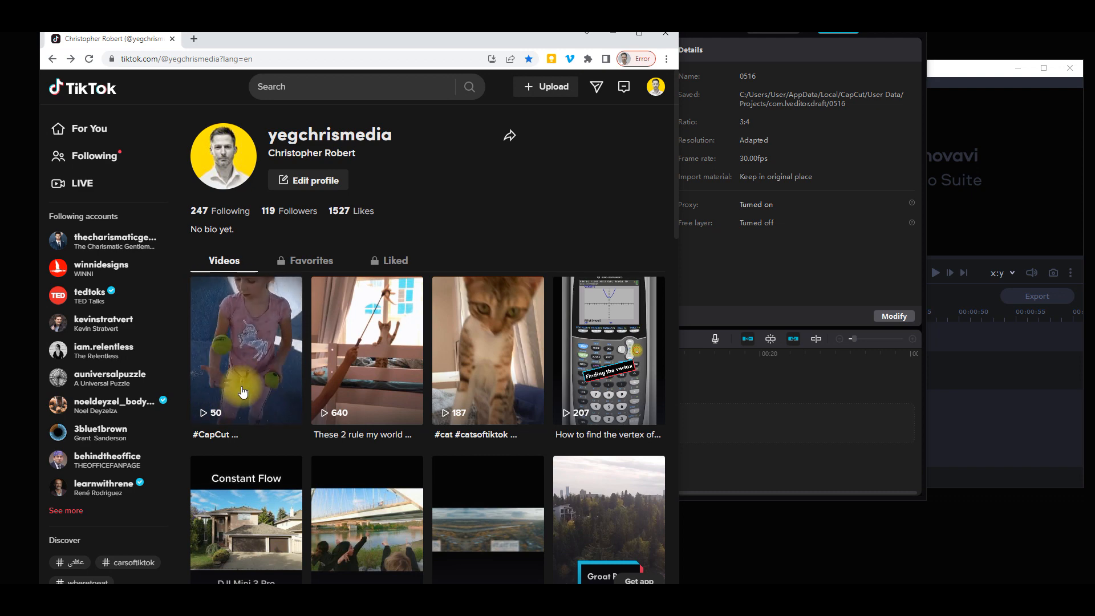
# Load the Tiktok Downloader site from Chrome's Bookmarks menu in the new tab.
pyautogui.click(246, 349)
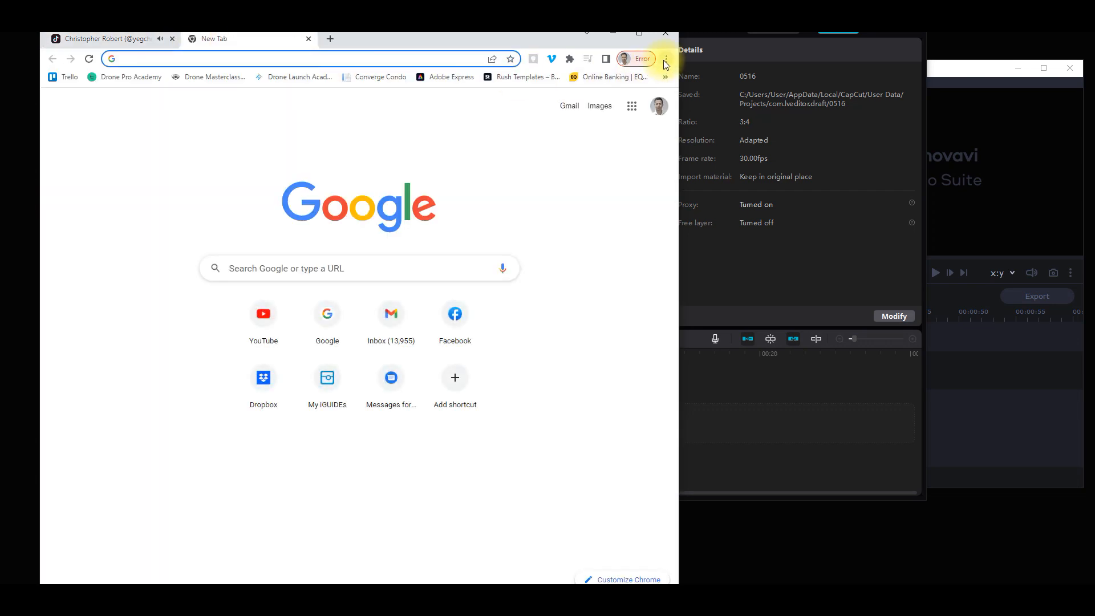
pyautogui.click(664, 58)
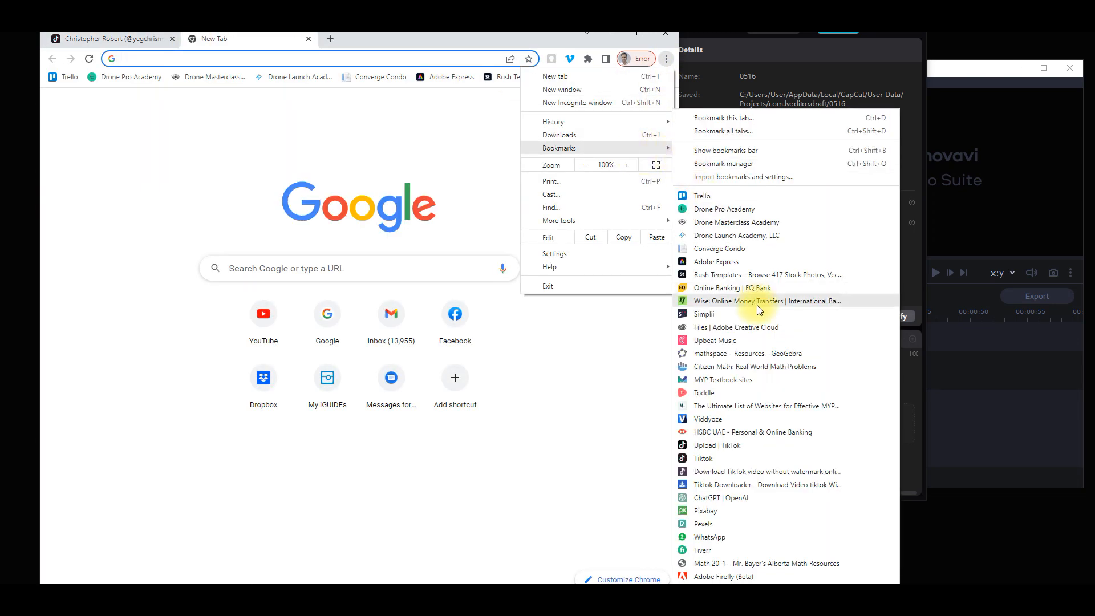
pyautogui.moveTo(737, 476)
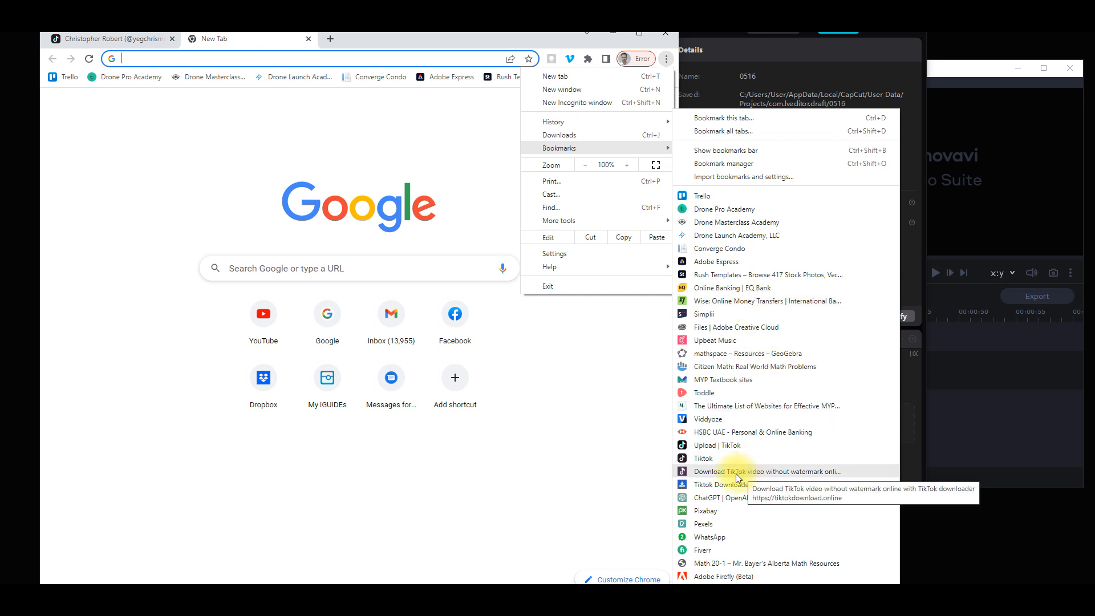
pyautogui.click(768, 472)
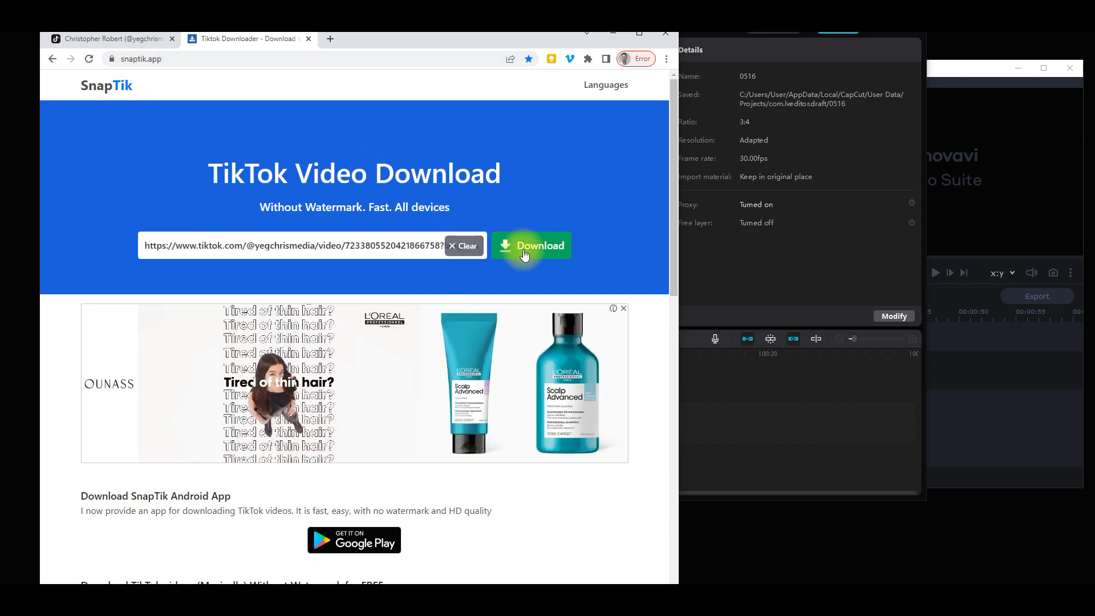
# Fetch the pasted TikTok link in SnapTik and save the video to the computer.
pyautogui.click(530, 246)
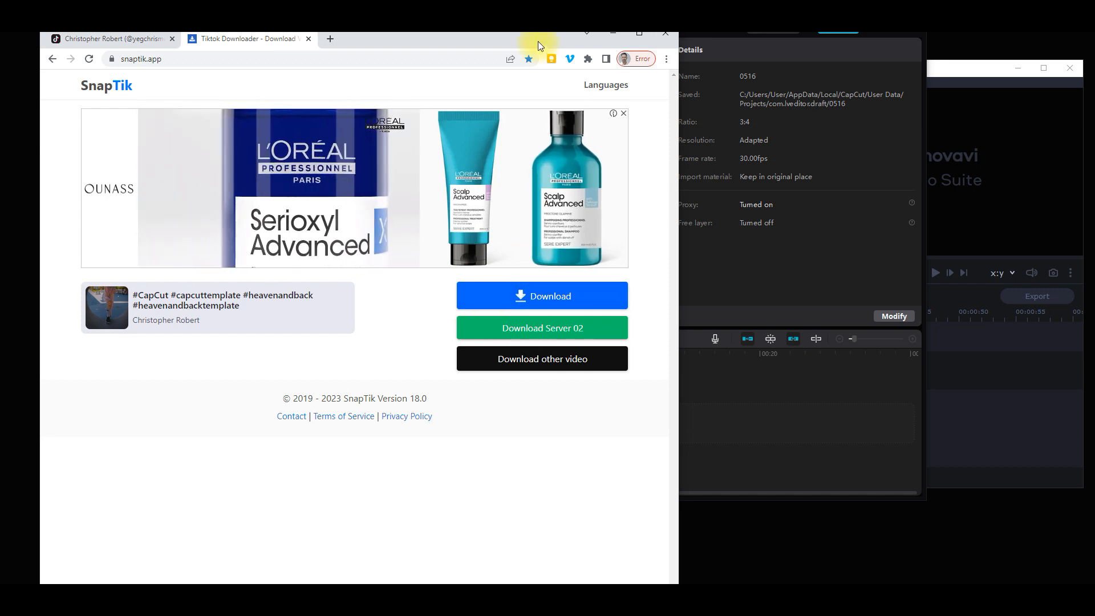
pyautogui.click(541, 295)
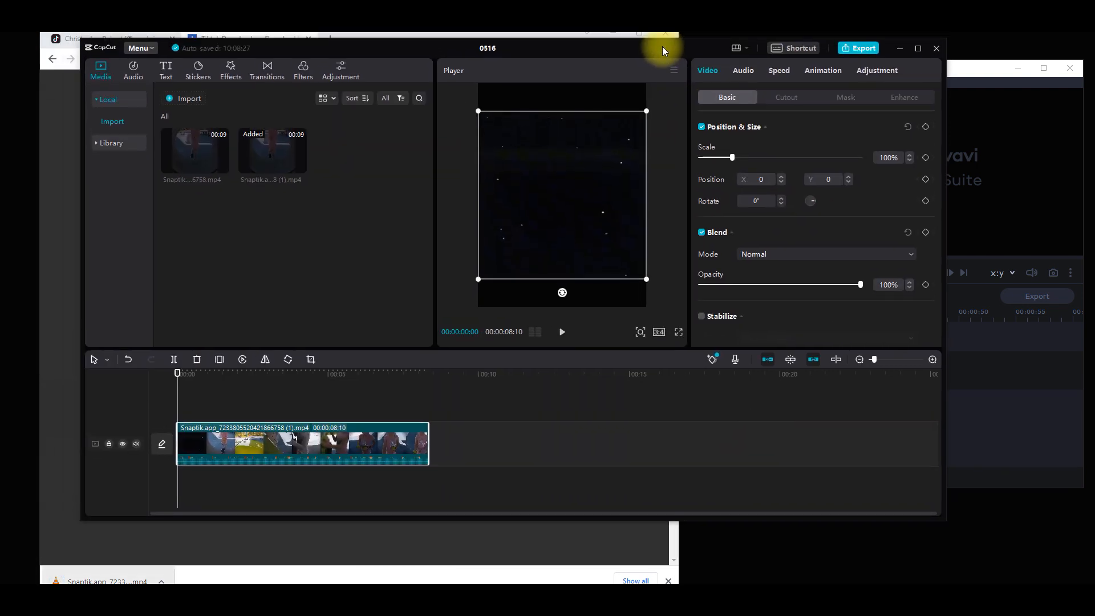
pyautogui.moveTo(655, 335)
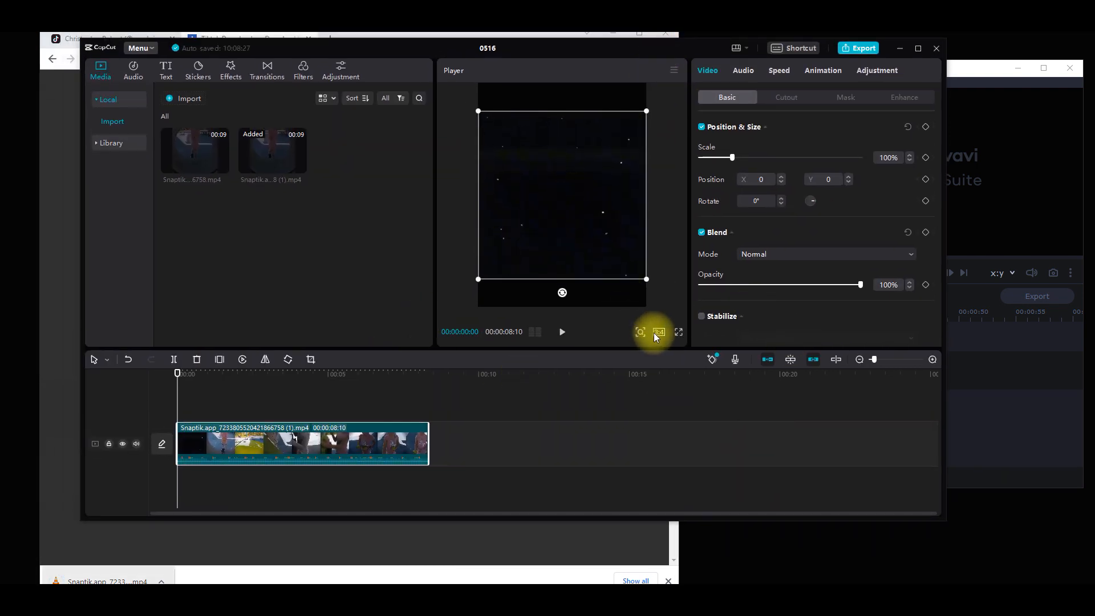
pyautogui.click(656, 334)
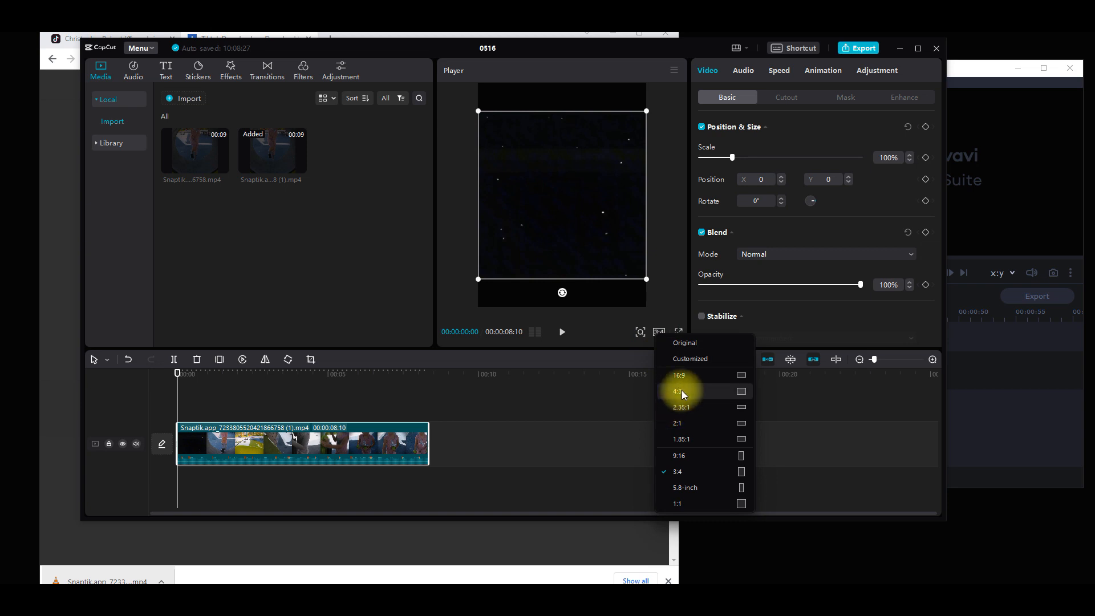
pyautogui.click(676, 390)
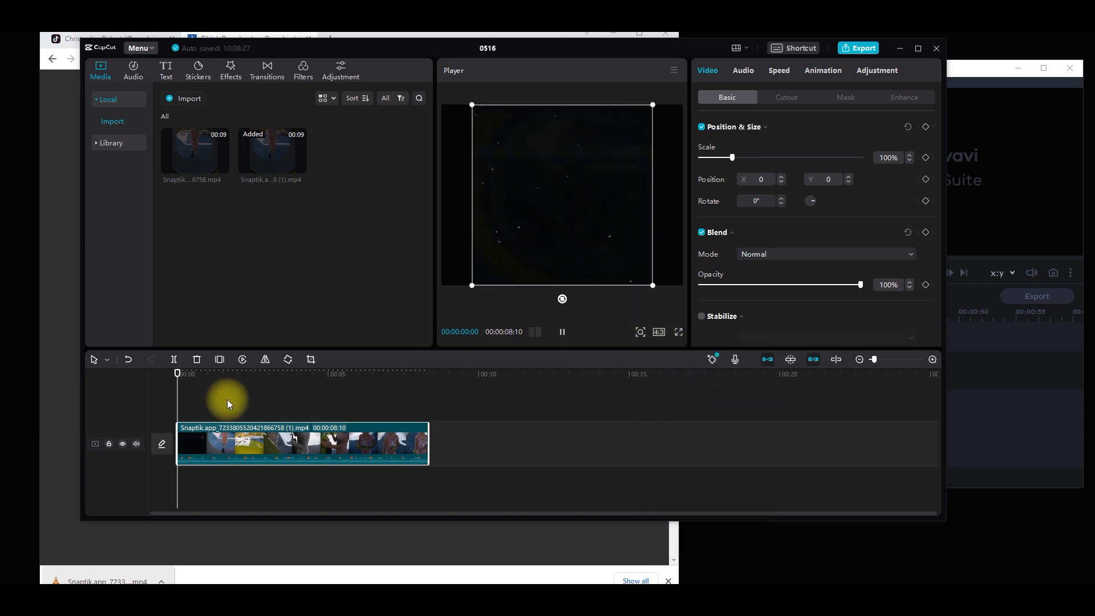
pyautogui.click(656, 333)
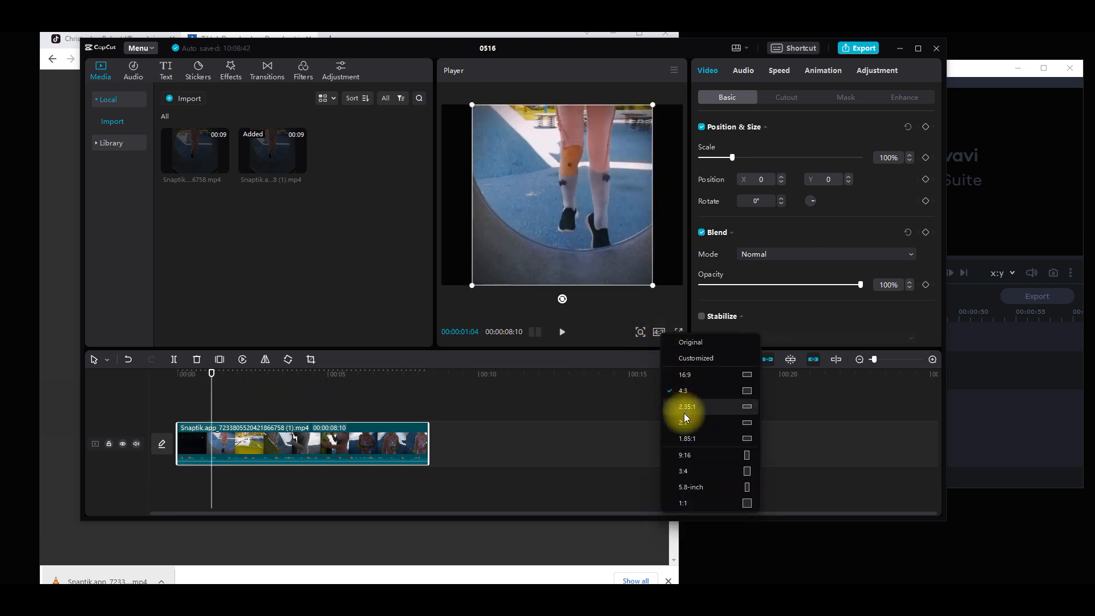
pyautogui.click(682, 471)
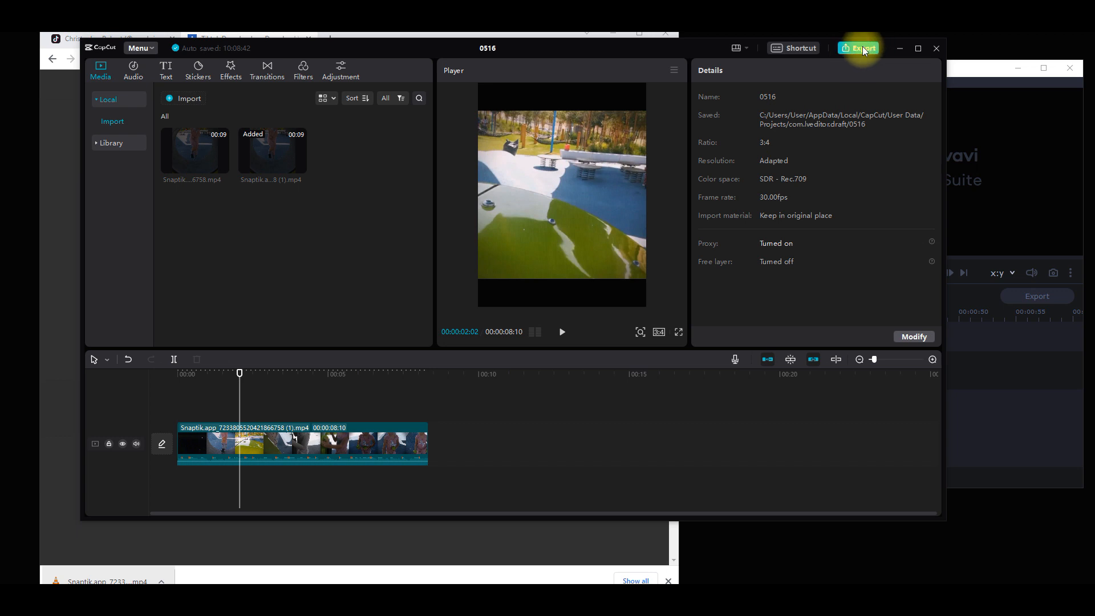
pyautogui.click(315, 373)
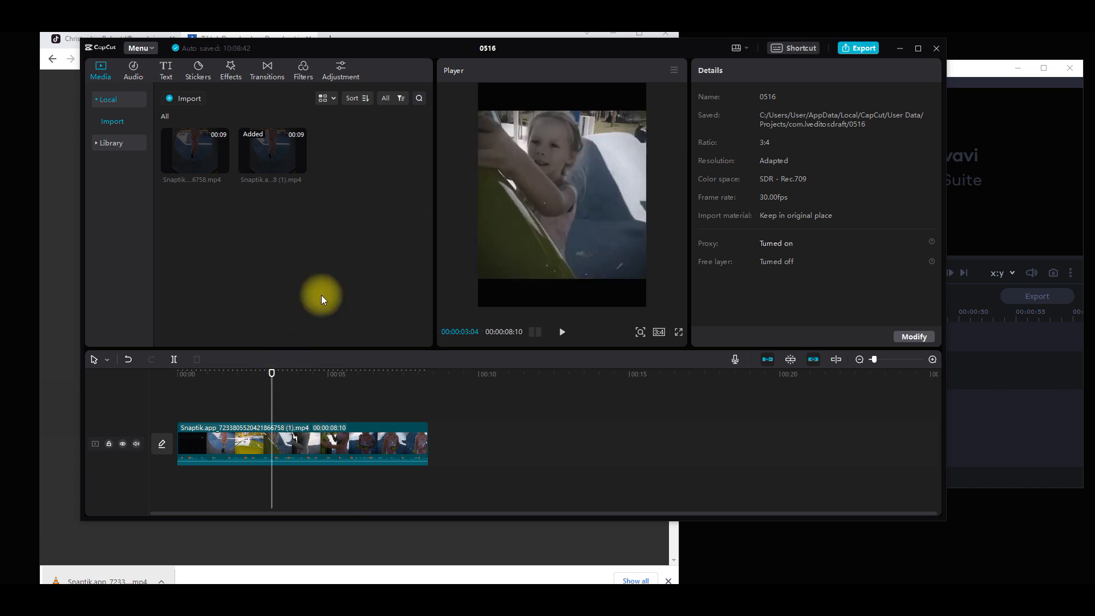
pyautogui.moveTo(905, 56)
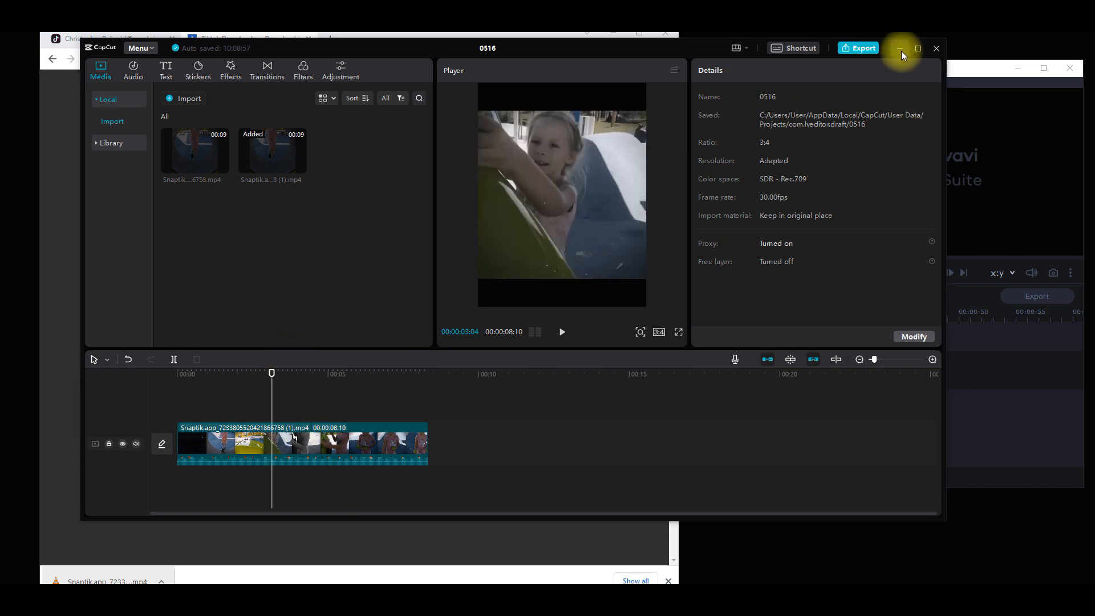
pyautogui.moveTo(556, 117)
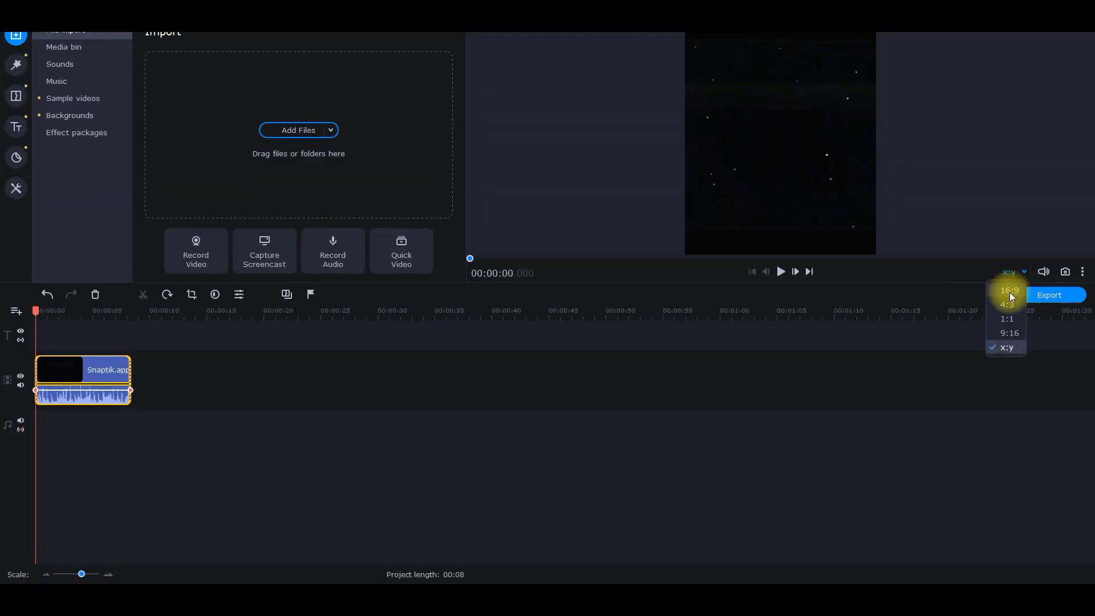
pyautogui.moveTo(1004, 355)
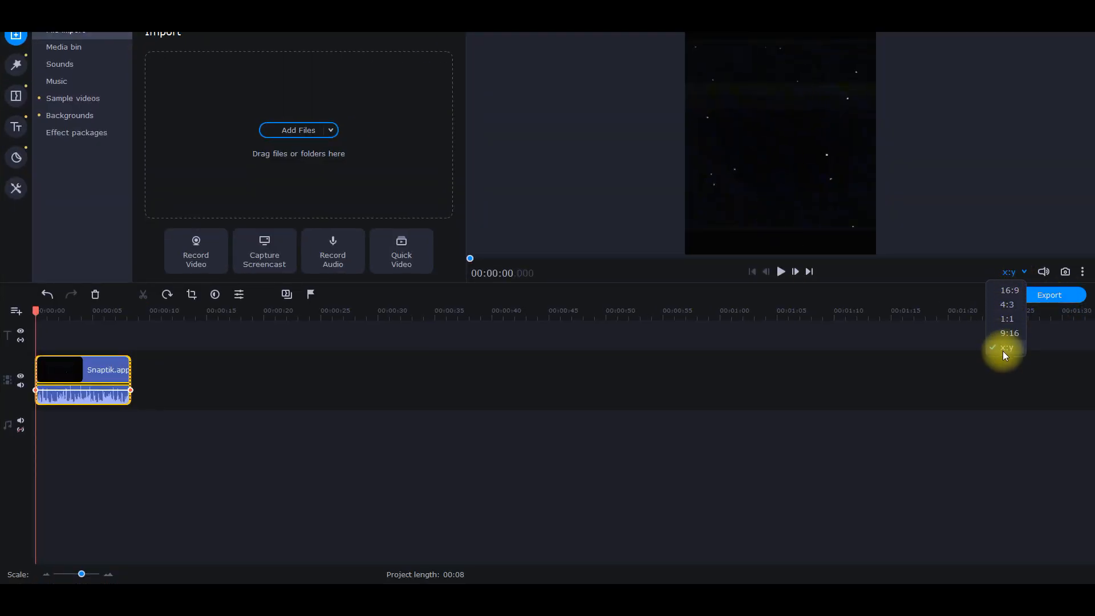
# Set the project aspect ratio to custom x:y with width 1080 and height 1350.
pyautogui.click(1008, 347)
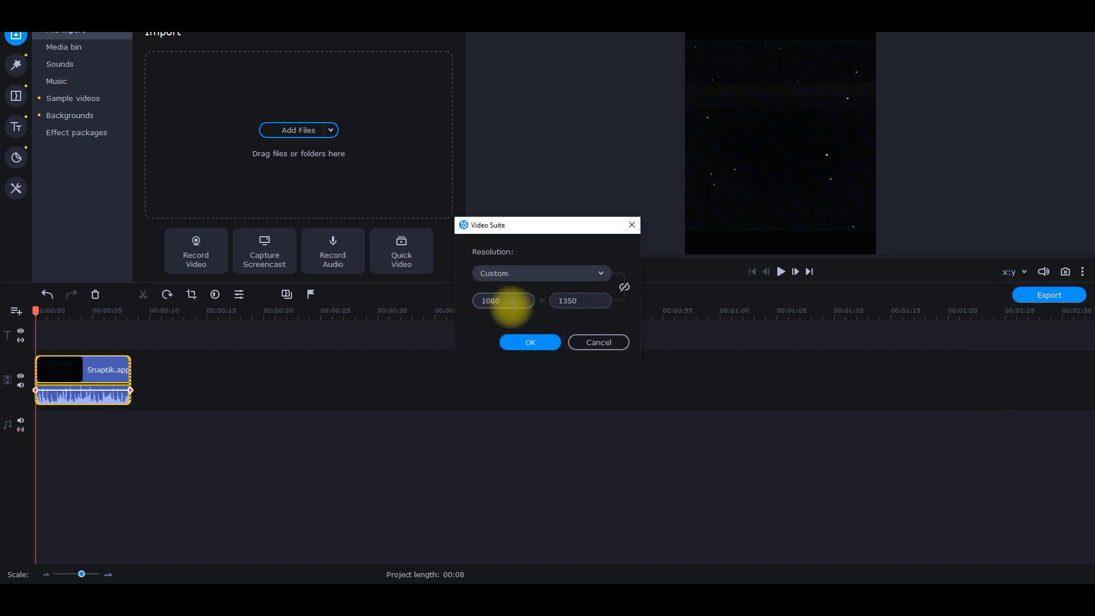
pyautogui.tripleClick(502, 301)
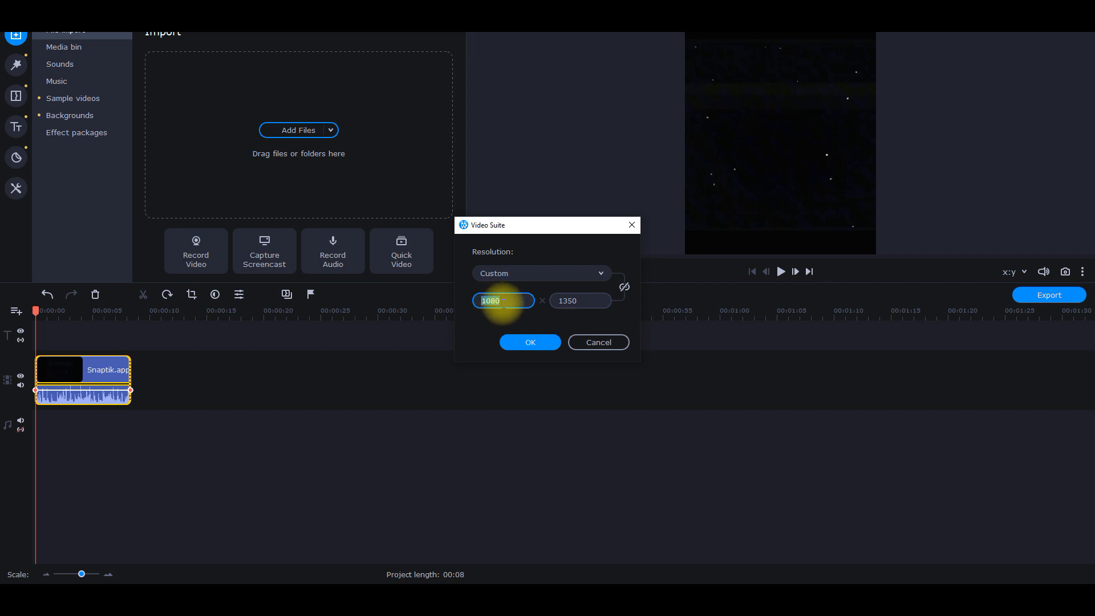
pyautogui.moveTo(452, 300)
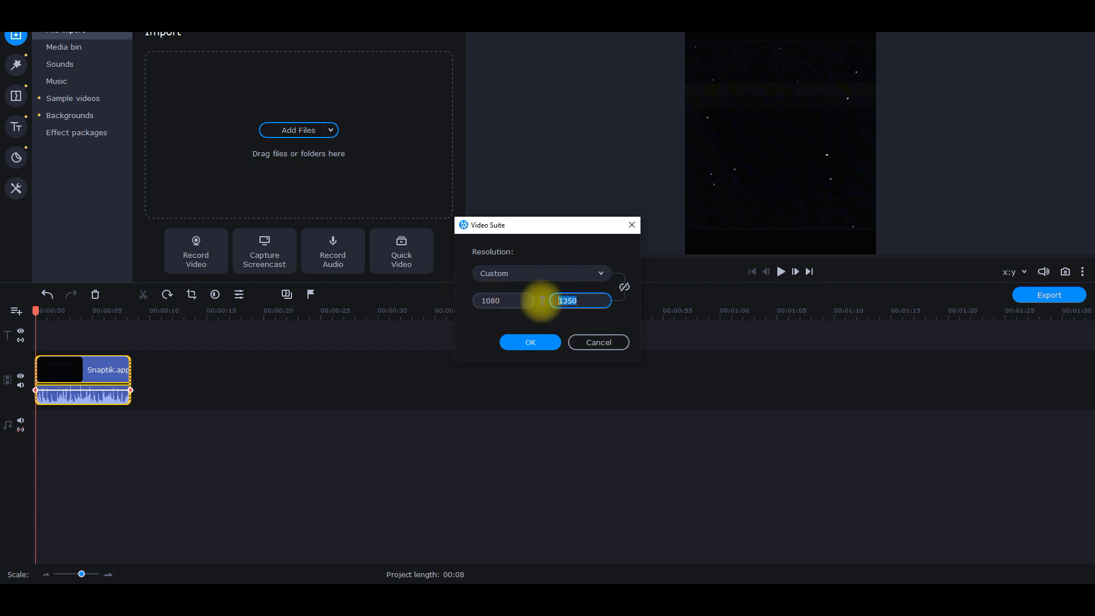
pyautogui.click(529, 342)
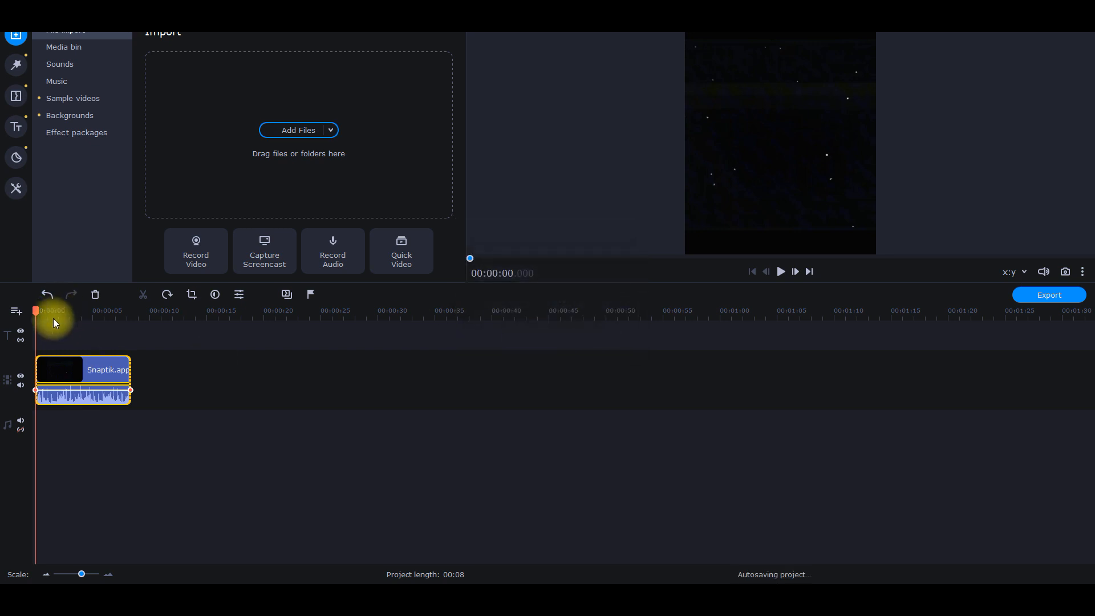
pyautogui.click(779, 271)
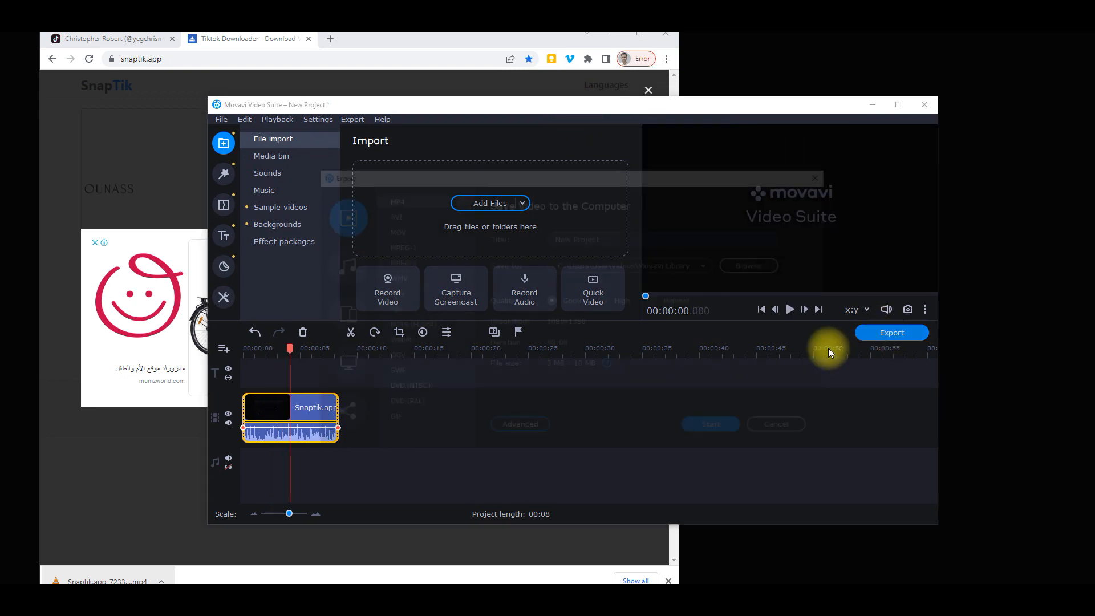
# Export the video as an MP4 titled '45 ratio', retrying with a punctuation-free title.
pyautogui.click(892, 332)
pyautogui.write('4:5')
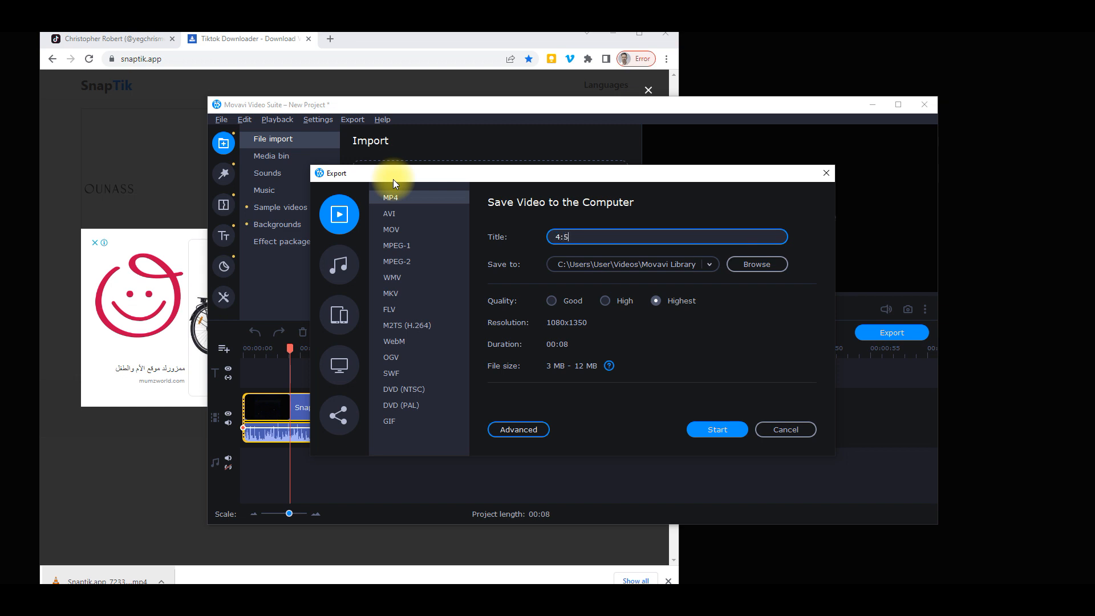
pyautogui.write('ratio')
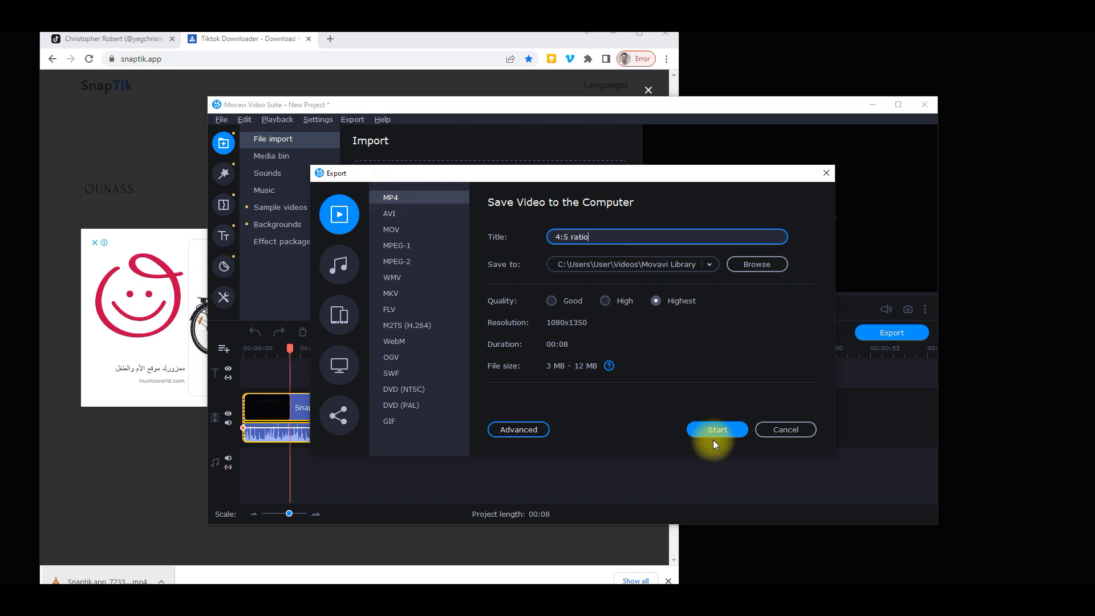
pyautogui.click(716, 429)
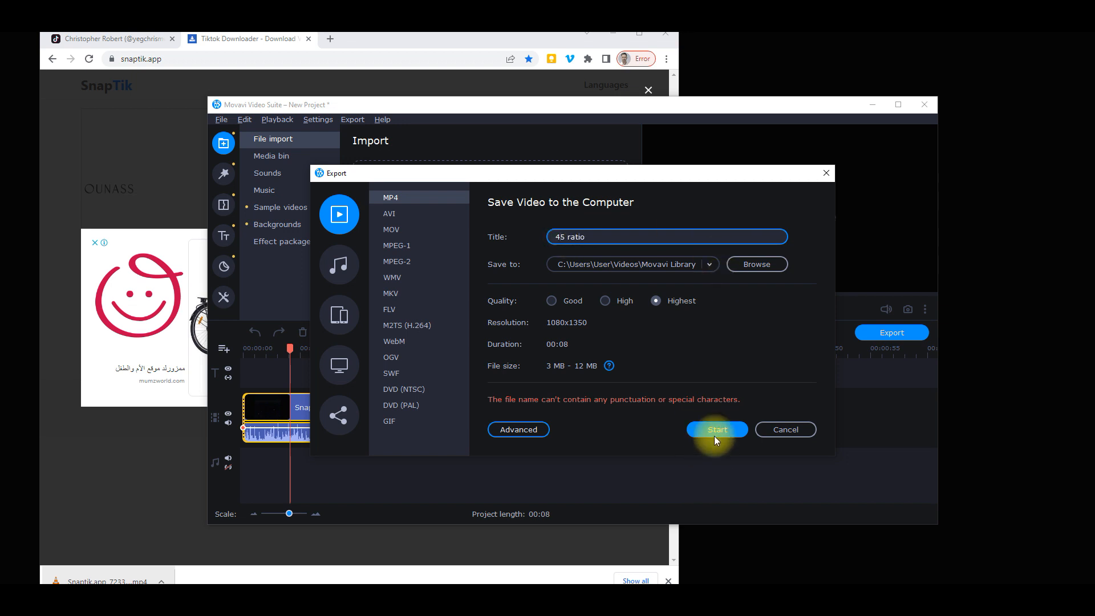
pyautogui.click(716, 429)
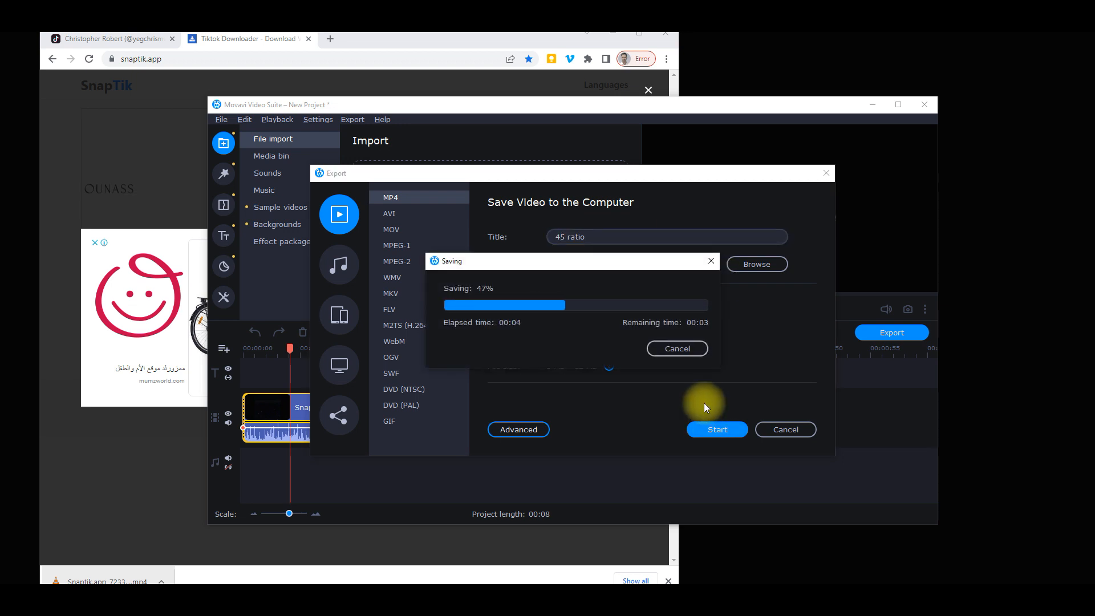
pyautogui.moveTo(865, 199)
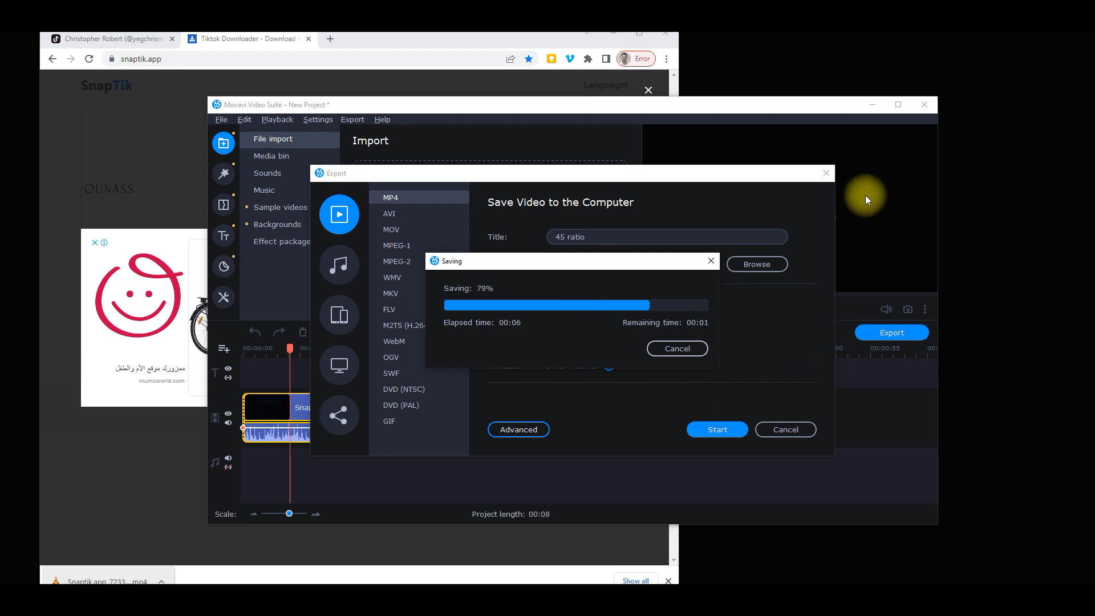